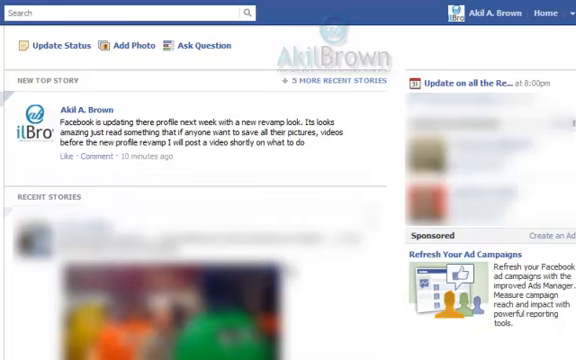
mouse_move(207, 181)
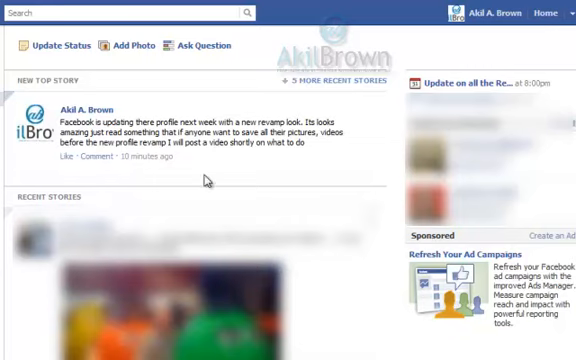
mouse_move(205, 180)
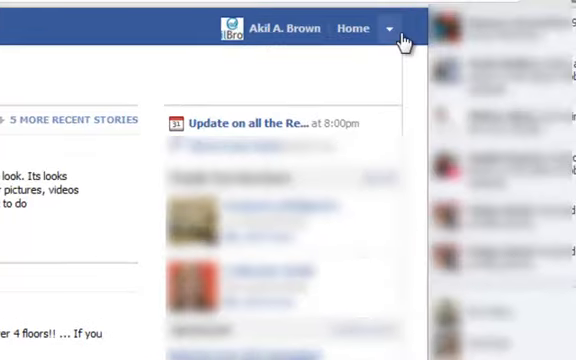
Bring up the account options dropdown from the top bar.
click(391, 28)
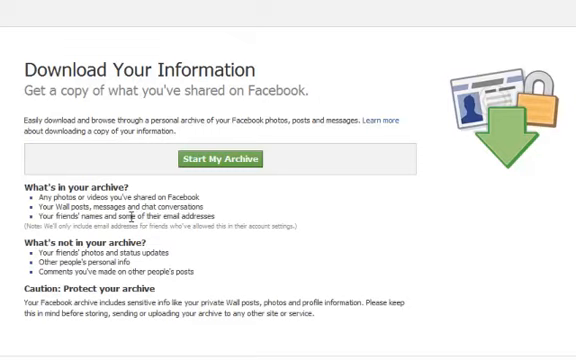
mouse_move(216, 183)
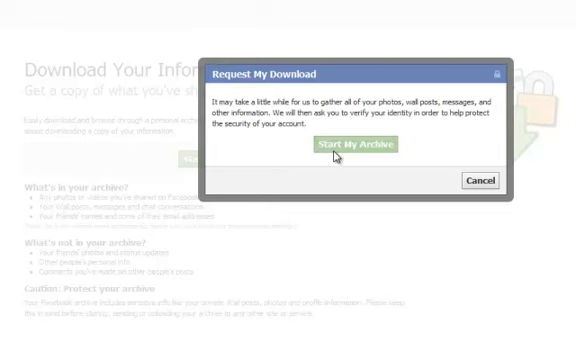
Confirm Start My Archive in the Request My Download dialog.
click(367, 144)
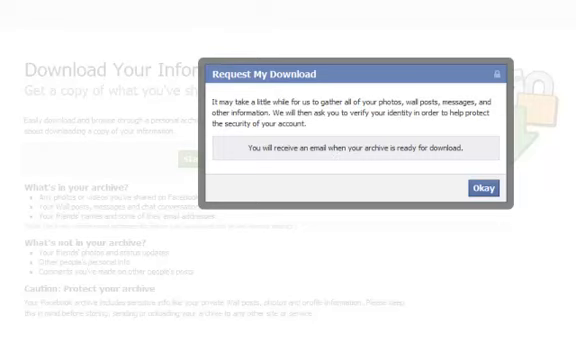
Dismiss the archive confirmation and re-enter the account password.
click(481, 185)
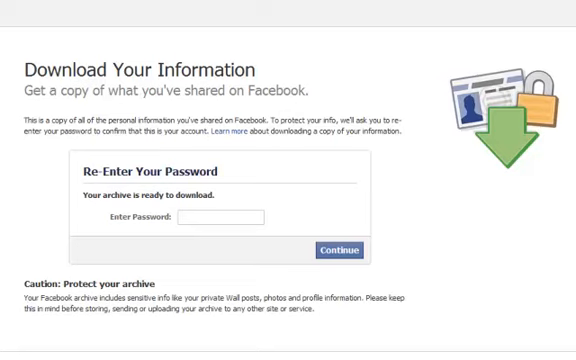
mouse_move(210, 263)
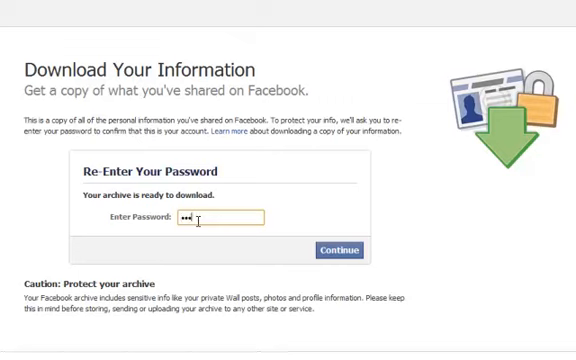
text(••••)
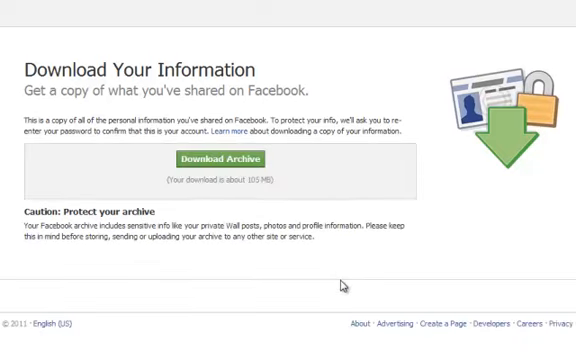
mouse_move(225, 159)
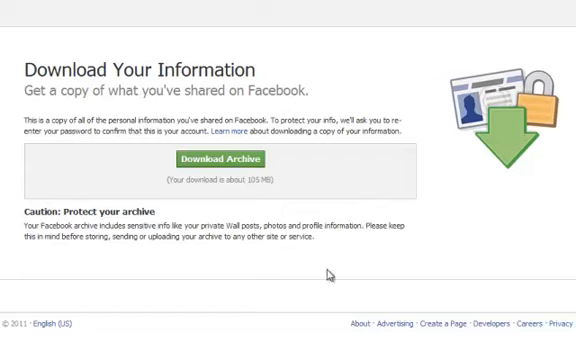
mouse_move(333, 277)
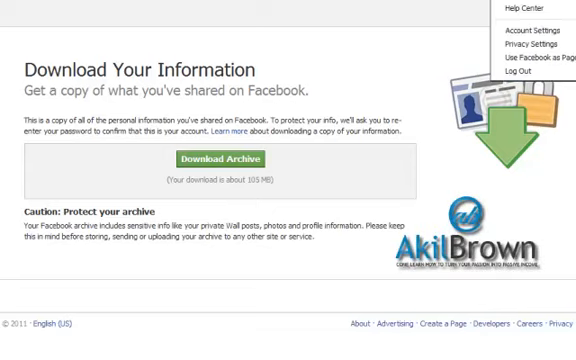
mouse_move(538, 36)
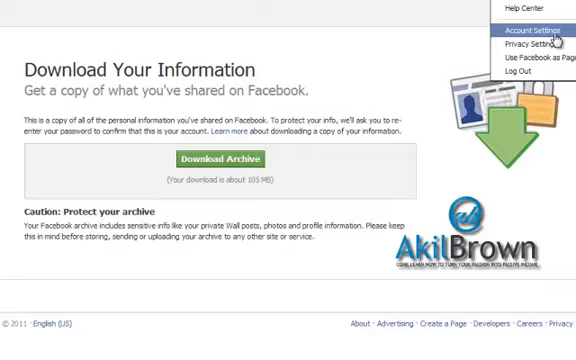
Choose Account Settings from the account dropdown menu.
click(531, 19)
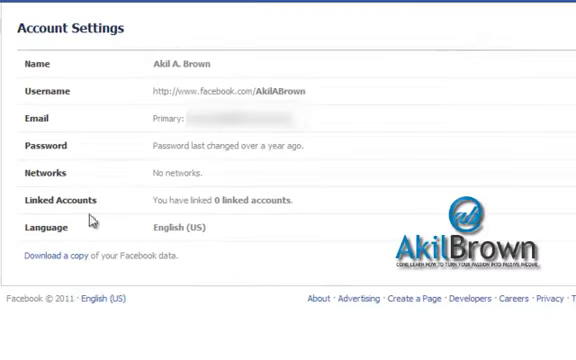